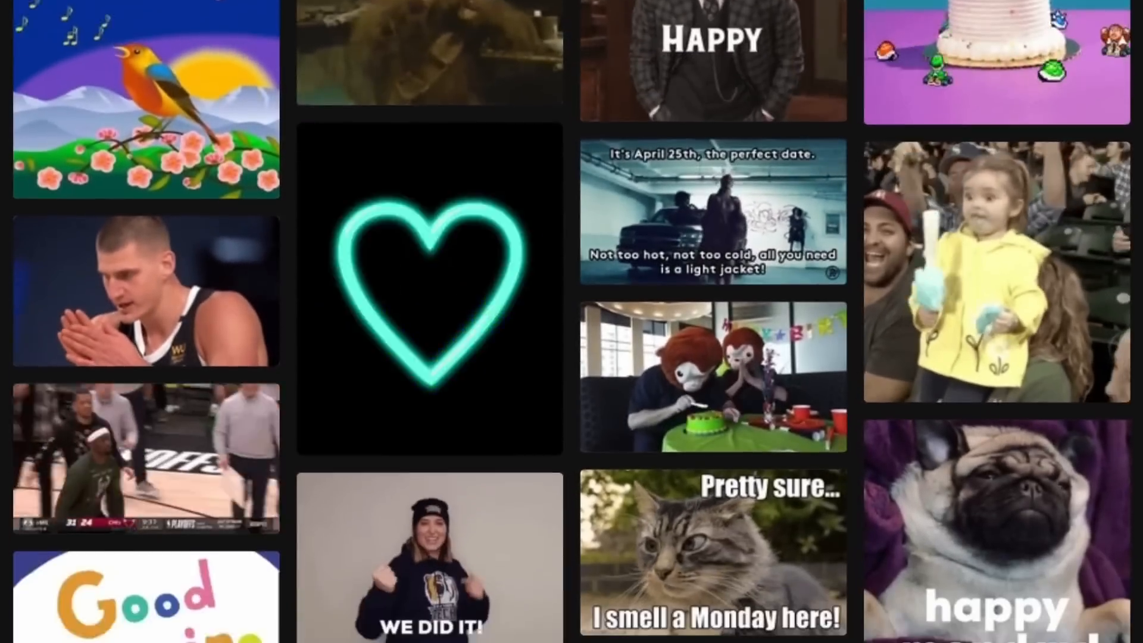
scroll("down", 3)
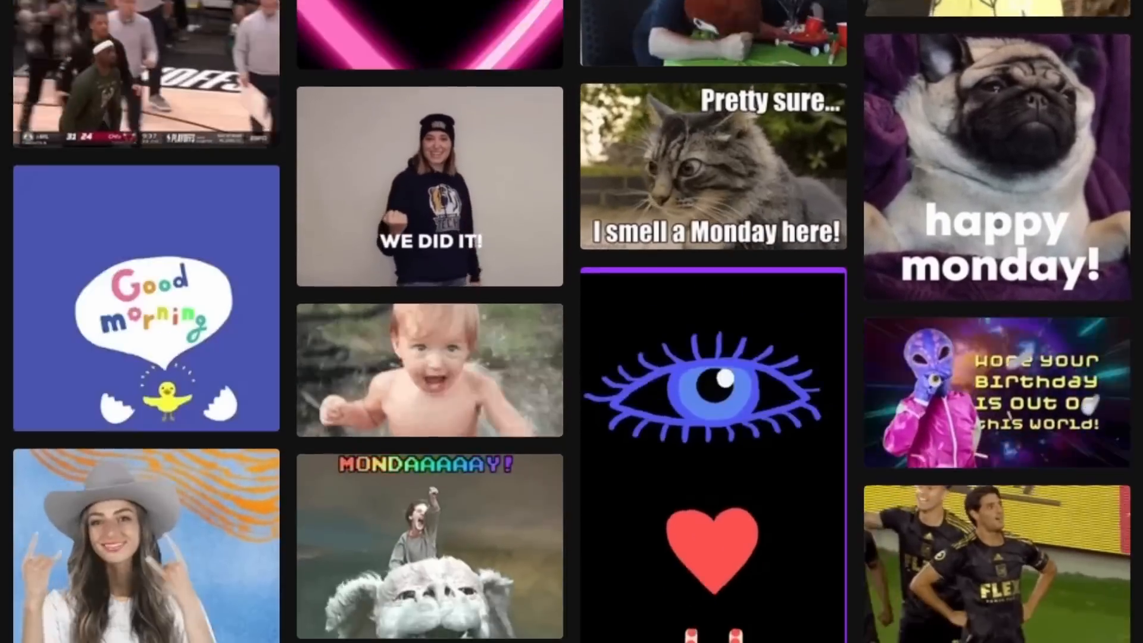